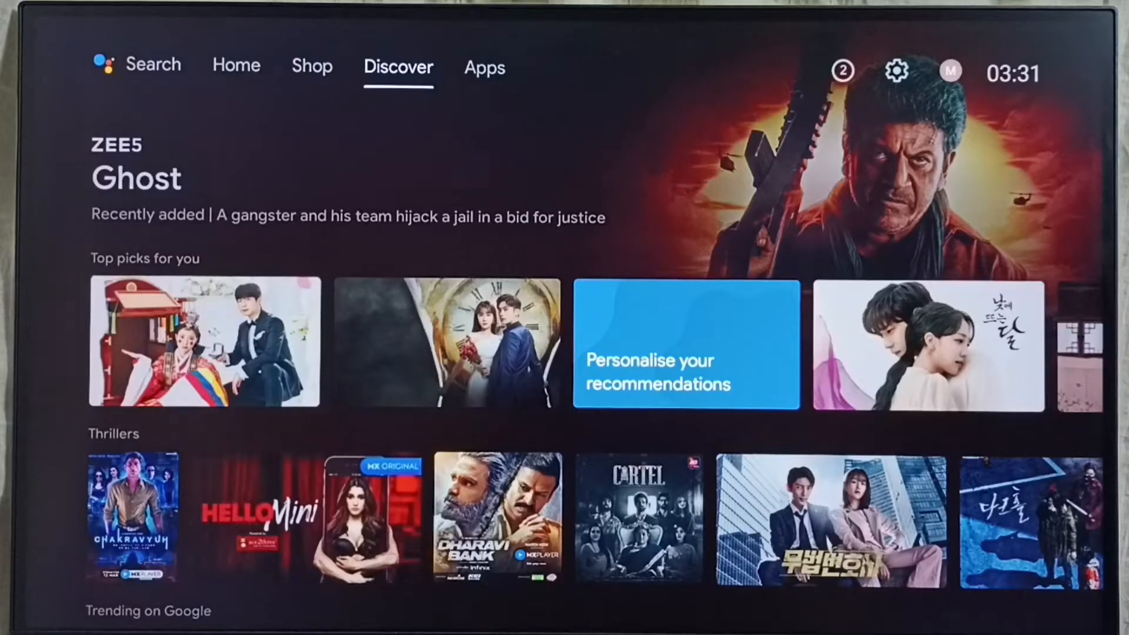
# Open the TV settings from the home screen and enter Device Preferences.
pyautogui.click(484, 67)
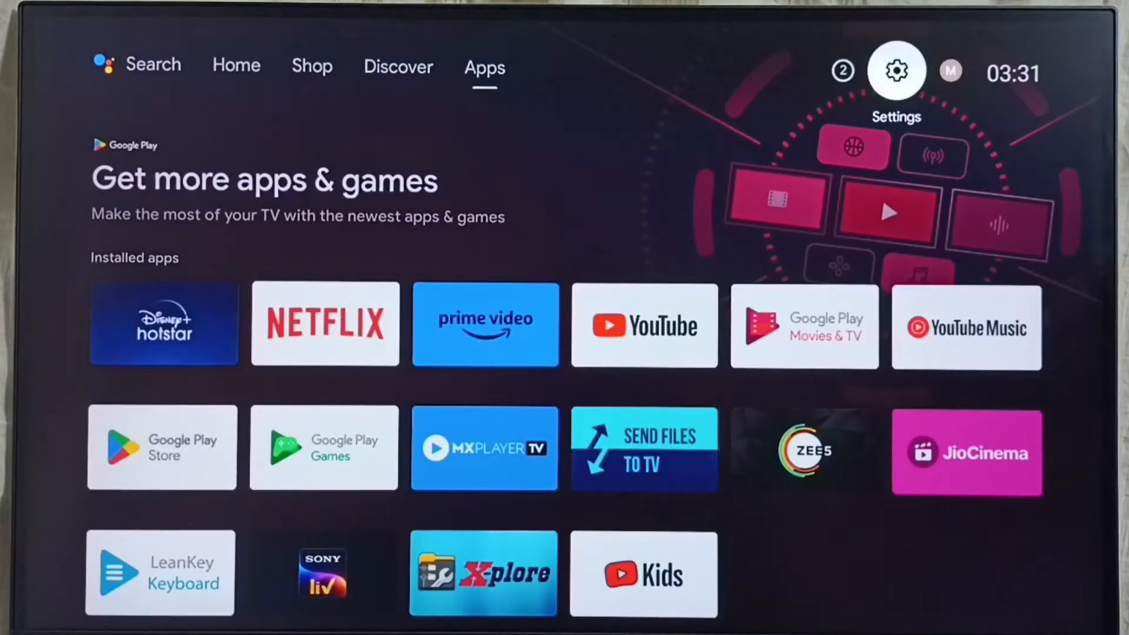
pyautogui.click(895, 71)
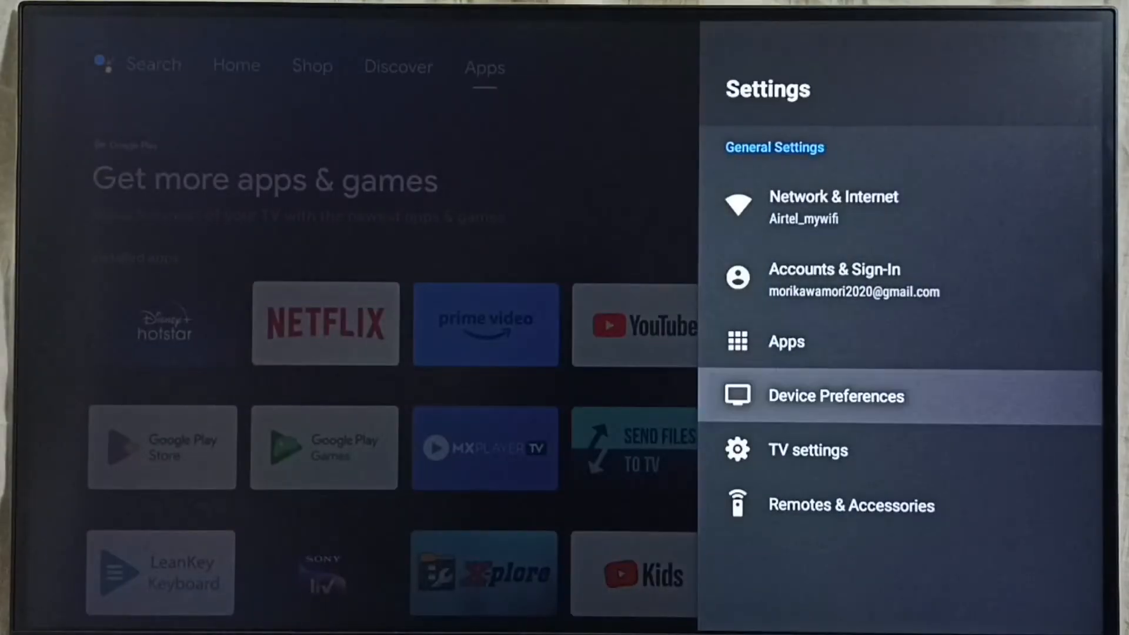
pyautogui.click(834, 395)
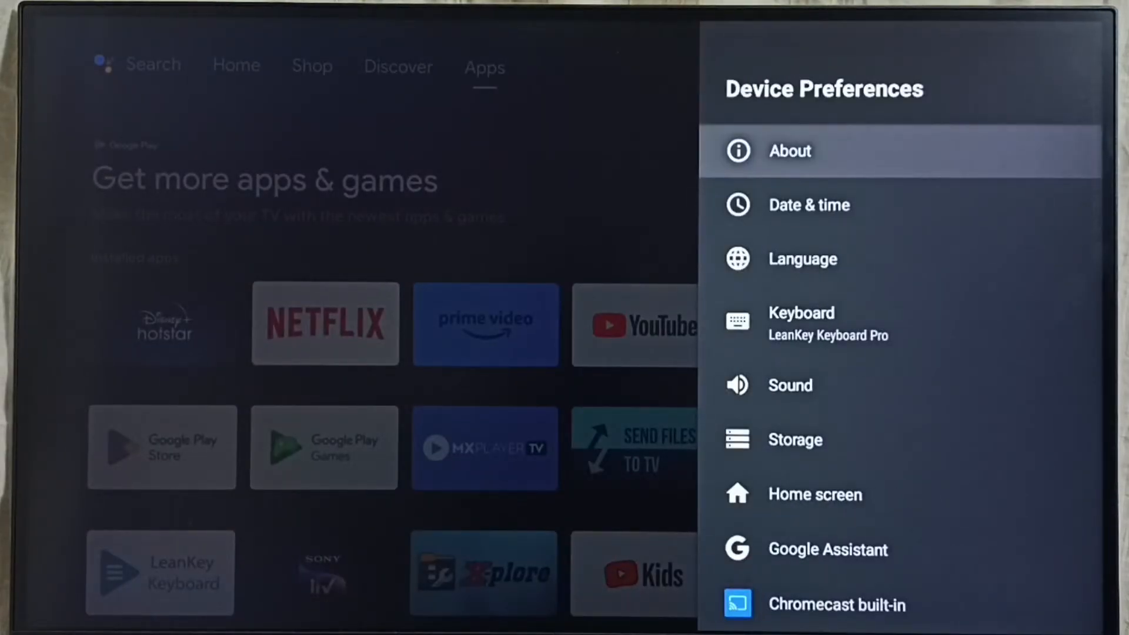
# Open About and review firmware 10.1.6, Android 10 and kernel details.
pyautogui.click(790, 151)
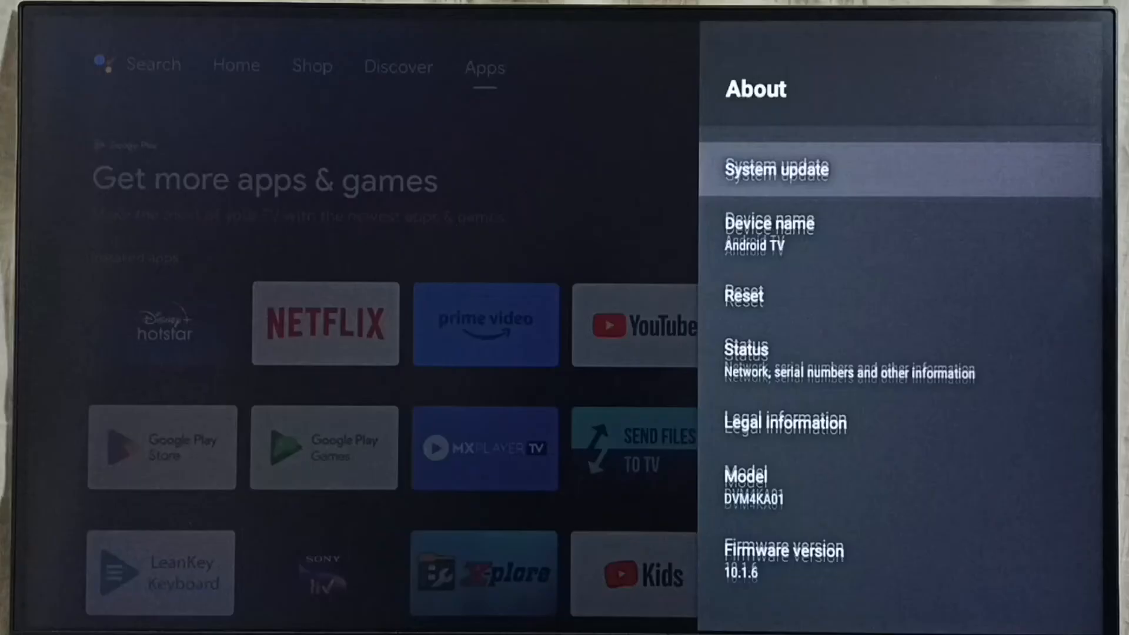
pyautogui.scroll(-3)
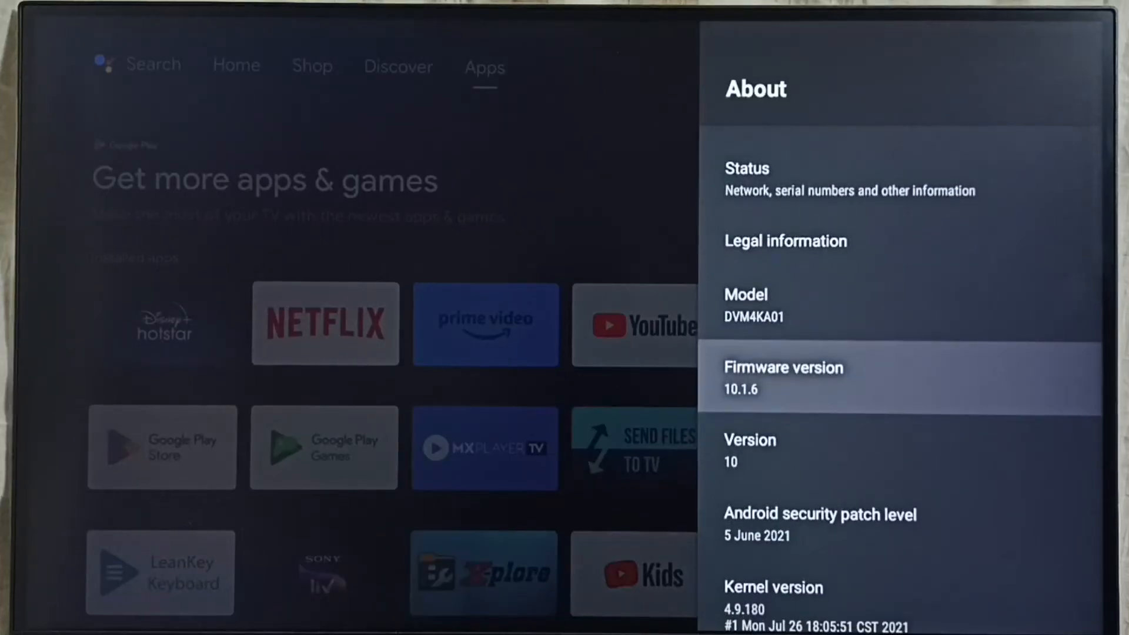
pyautogui.scroll(-3)
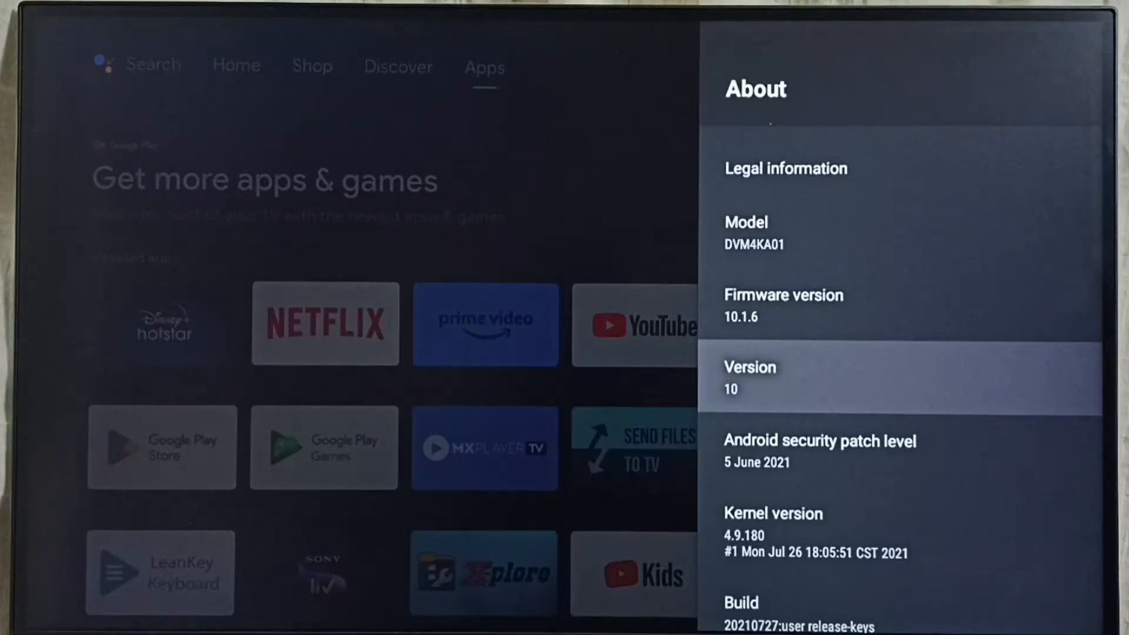
pyautogui.scroll(3)
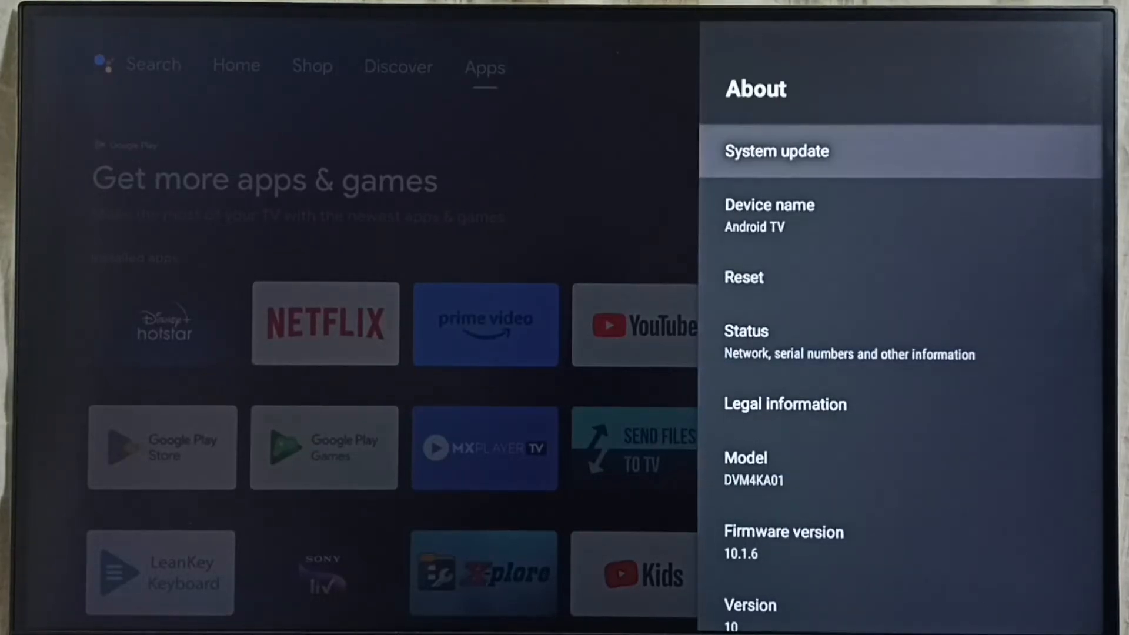